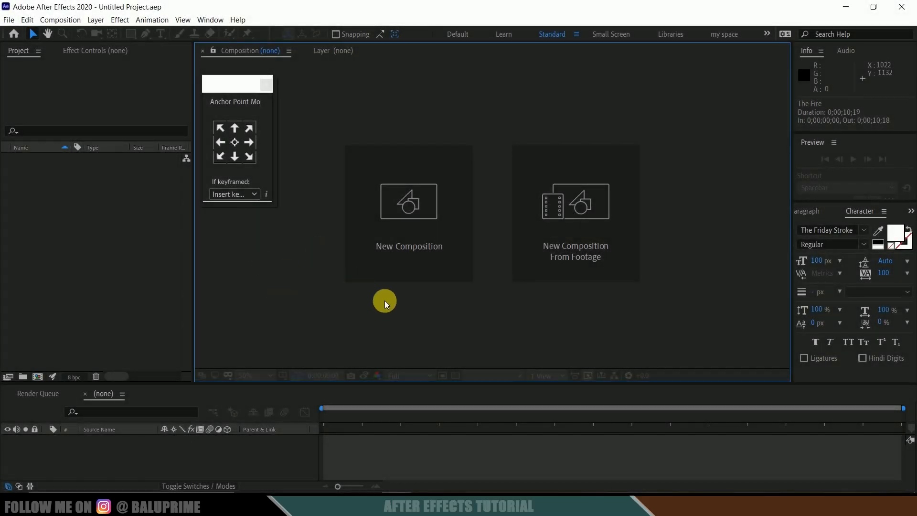
Create a new composition using the HDTV 1080 29.97 preset
{"action": "left_click", "coordinate": [407, 202]}
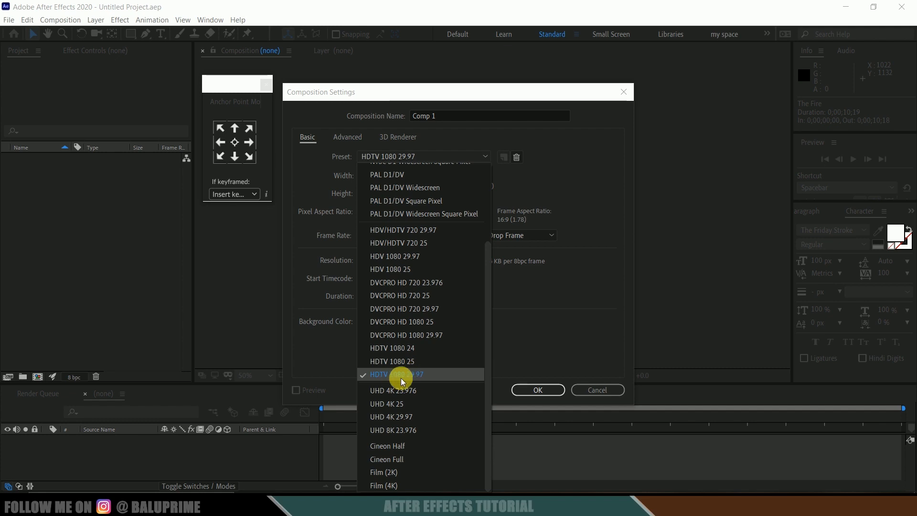
{"action": "left_click", "coordinate": [395, 373]}
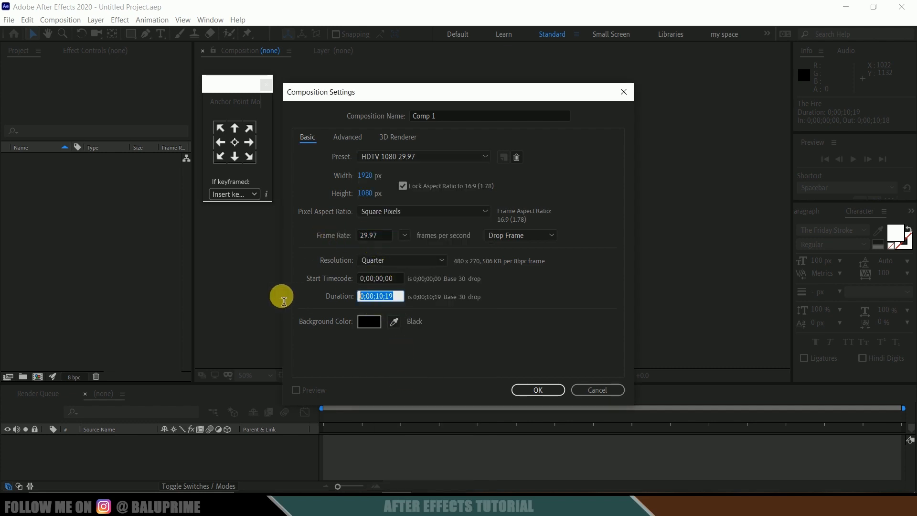
{"action": "left_click", "coordinate": [537, 390]}
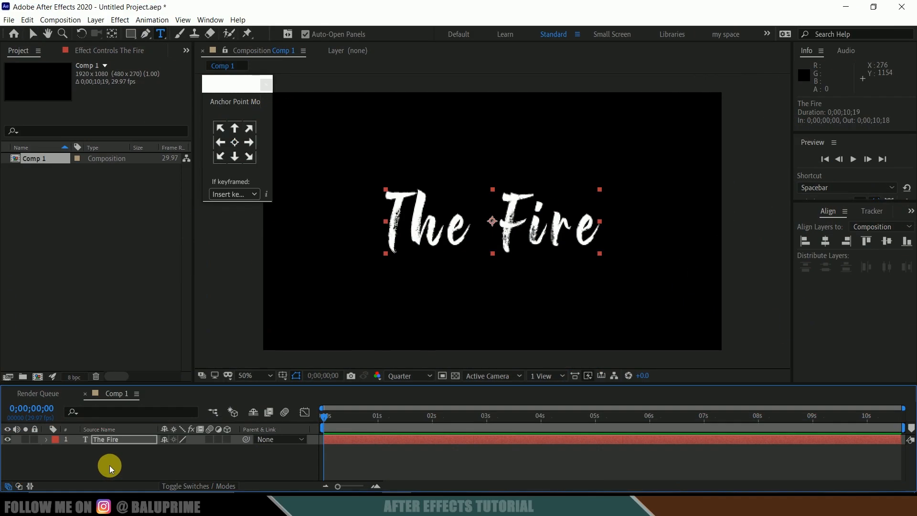
Add a full-frame solid named 'saber' above 'The Fire' text layer
{"action": "left_click", "coordinate": [94, 20]}
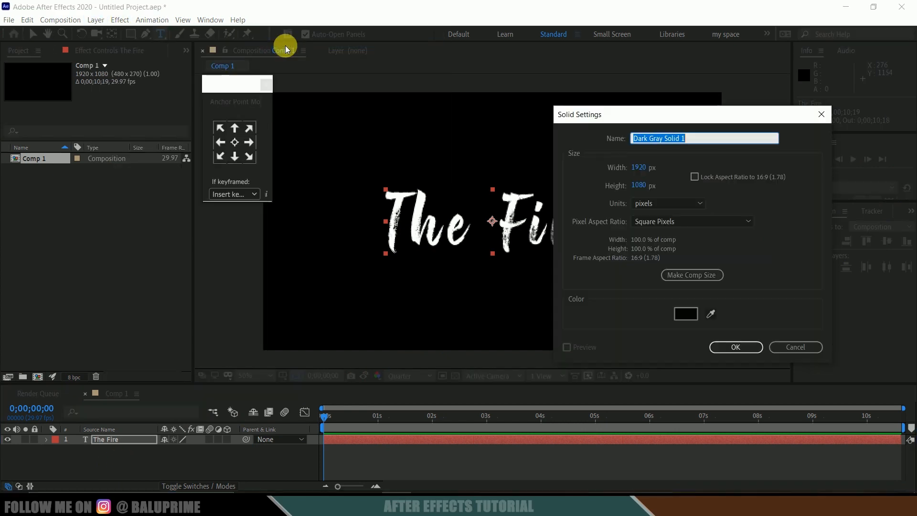
{"action": "type", "text": "saber"}
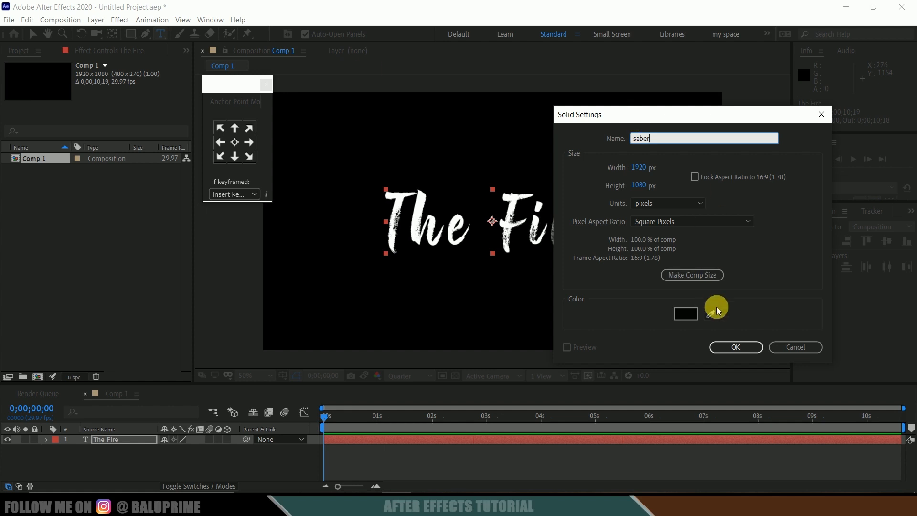
{"action": "left_click", "coordinate": [209, 19]}
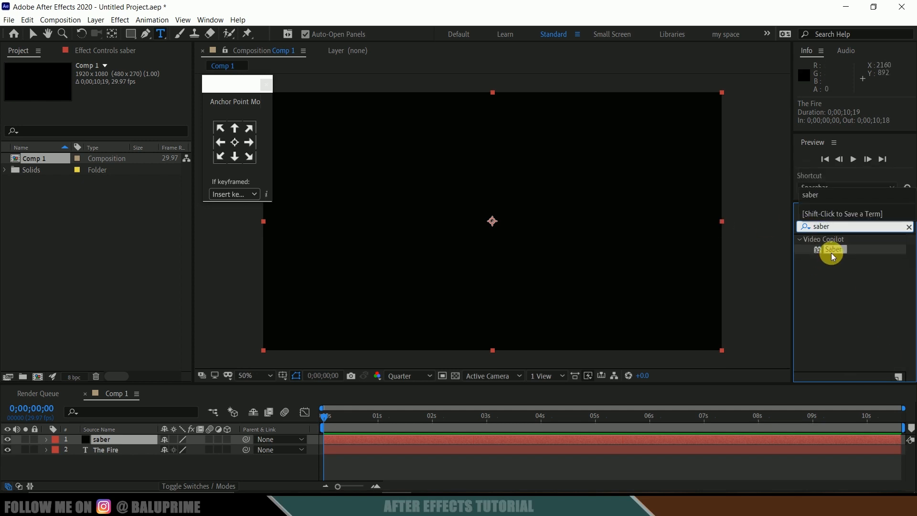
Apply Video Copilot's Saber effect to the saber solid, producing a glowing blue beam
{"action": "left_click_drag", "start_coordinate": [829, 249], "coordinate": [114, 439]}
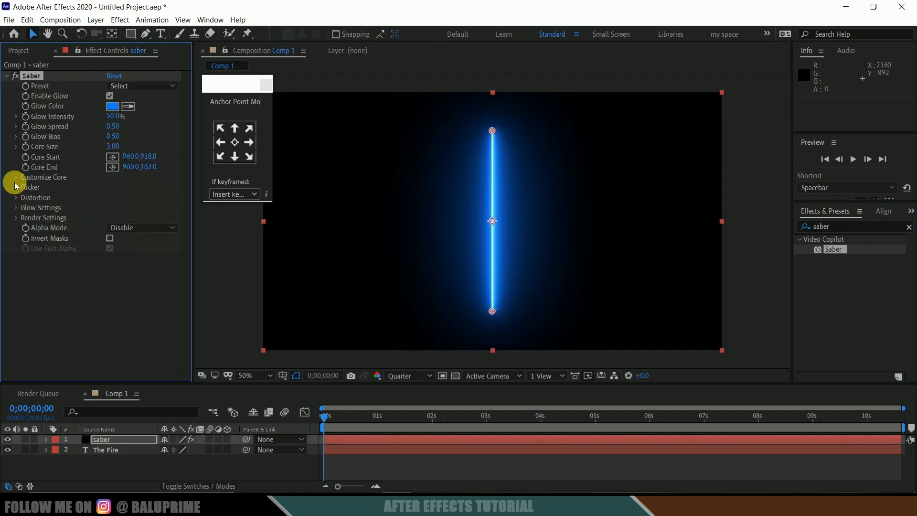
Set Saber's Core Type to Text Layer with '2. The Fire' as the source
{"action": "left_click", "coordinate": [17, 177]}
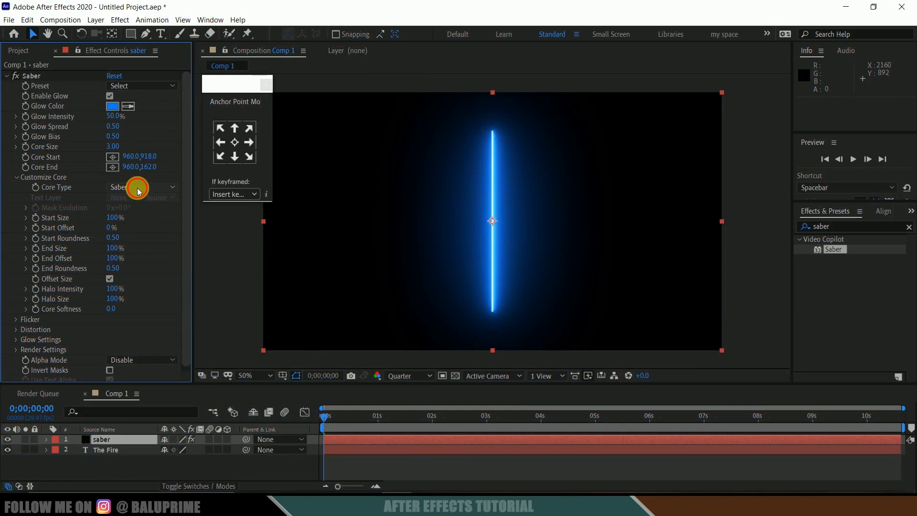
{"action": "left_click", "coordinate": [140, 187]}
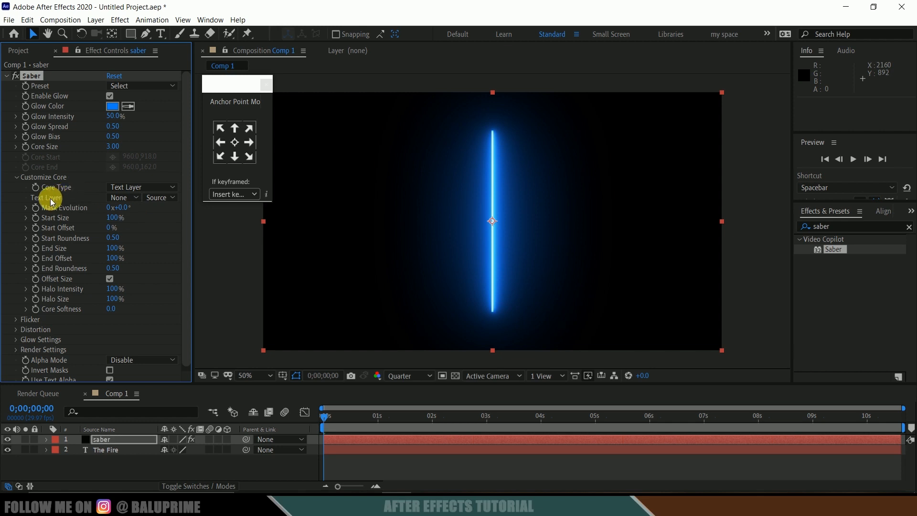
{"action": "left_click", "coordinate": [119, 197]}
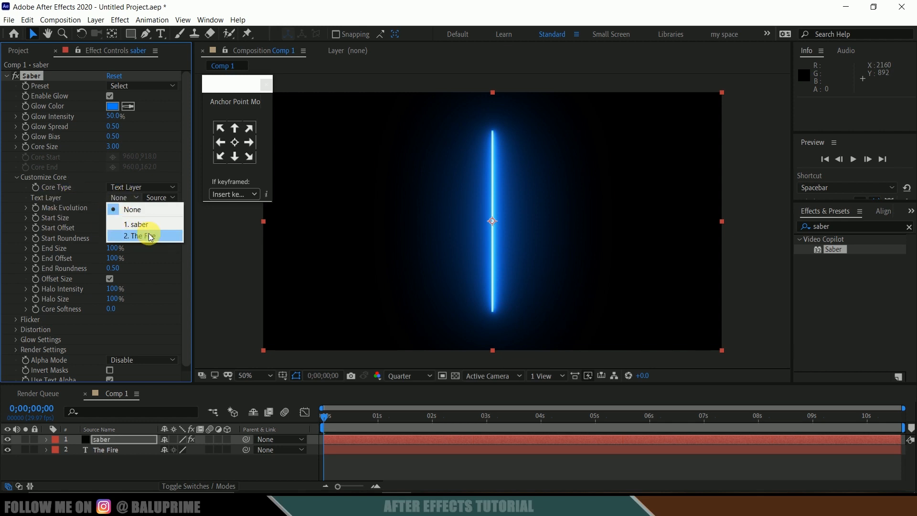
{"action": "left_click", "coordinate": [138, 236]}
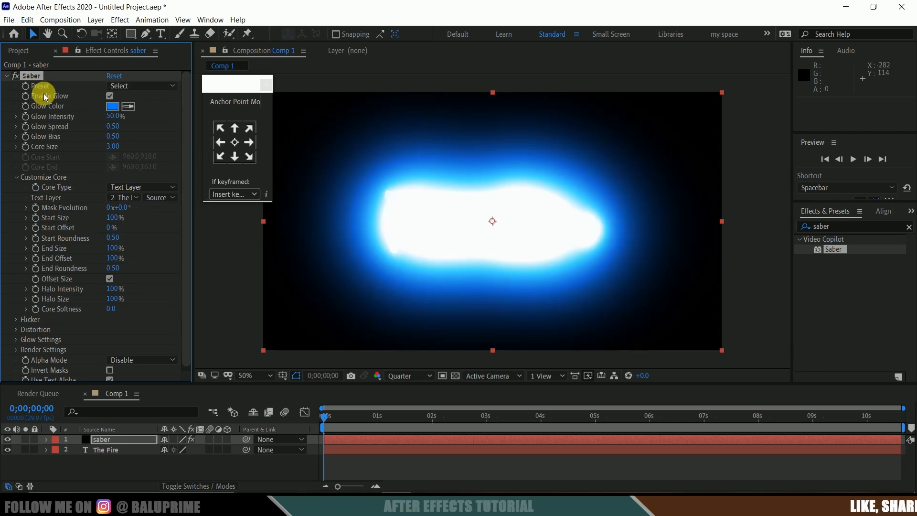
Switch the Saber preset to Fire and lower Glow Intensity for readable flaming letters
{"action": "left_click", "coordinate": [140, 86]}
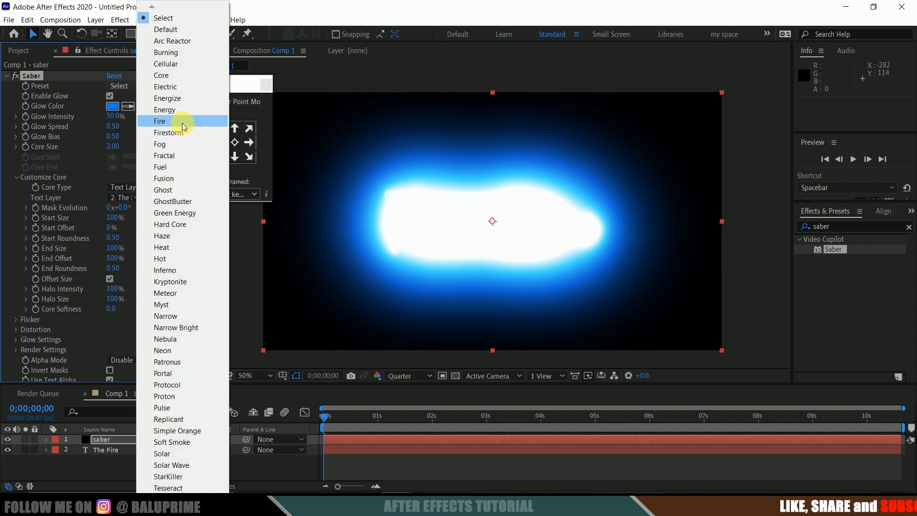
{"action": "left_click", "coordinate": [160, 121]}
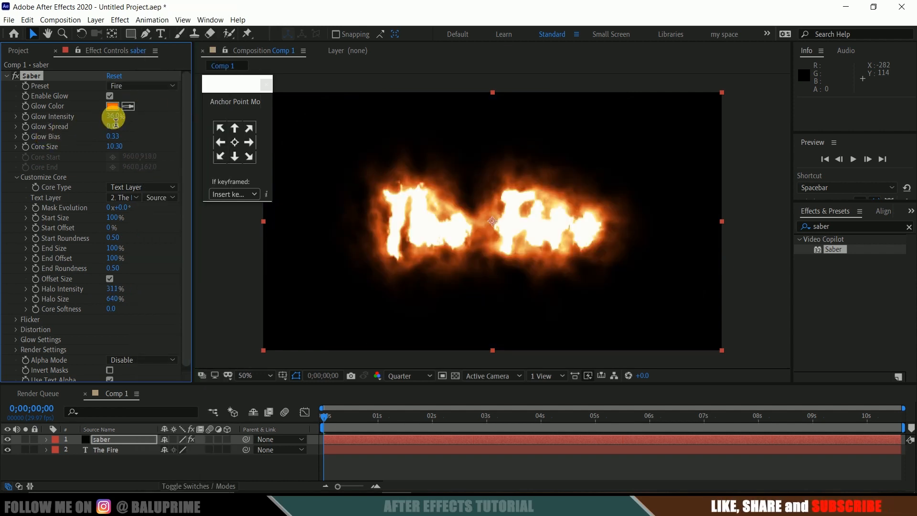
{"action": "left_click_drag", "start_coordinate": [116, 121], "coordinate": [115, 121]}
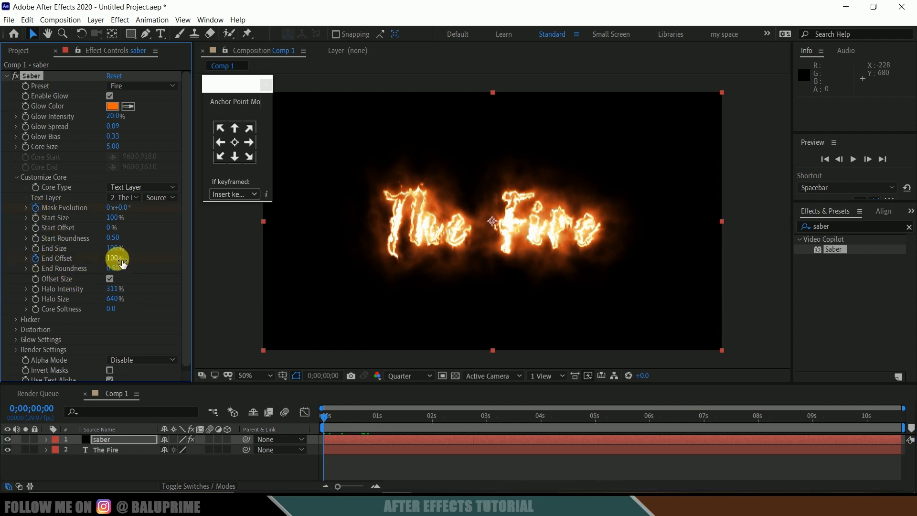
Keyframe End Offset from 0% at frame 0 to 100% around five seconds
{"action": "left_click_drag", "start_coordinate": [121, 258], "coordinate": [82, 258]}
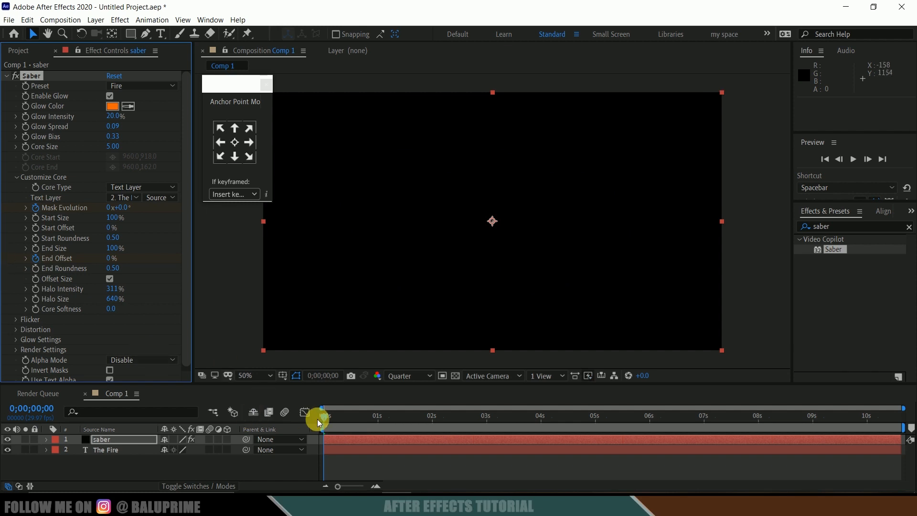
{"action": "left_click_drag", "start_coordinate": [319, 420], "coordinate": [485, 419]}
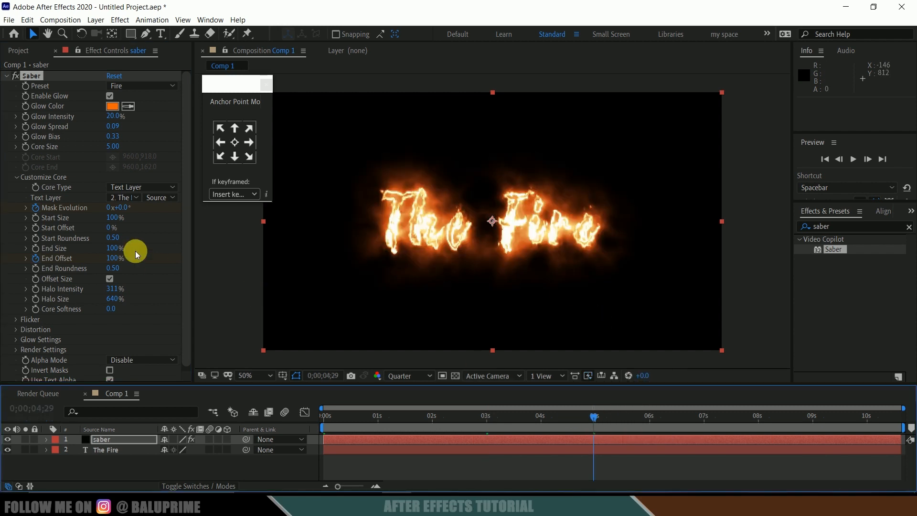
{"action": "left_click", "coordinate": [116, 208]}
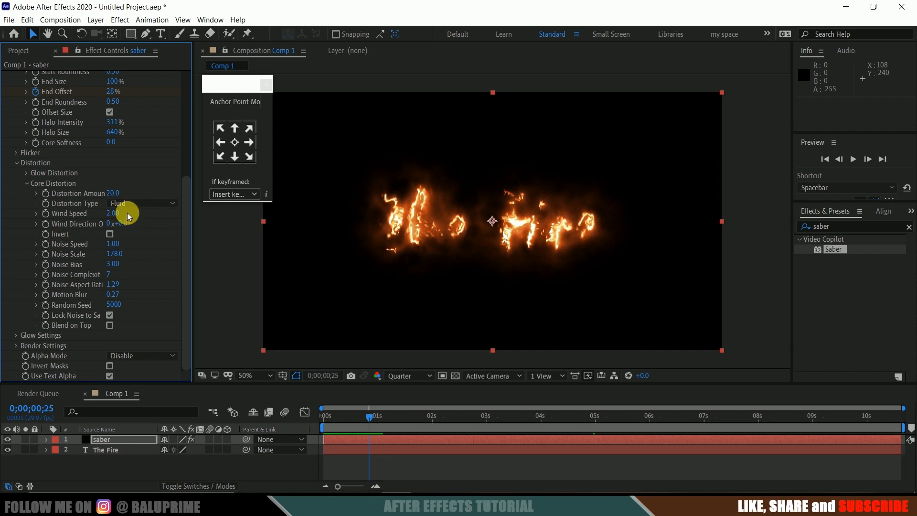
{"action": "mouse_move", "coordinate": [82, 196]}
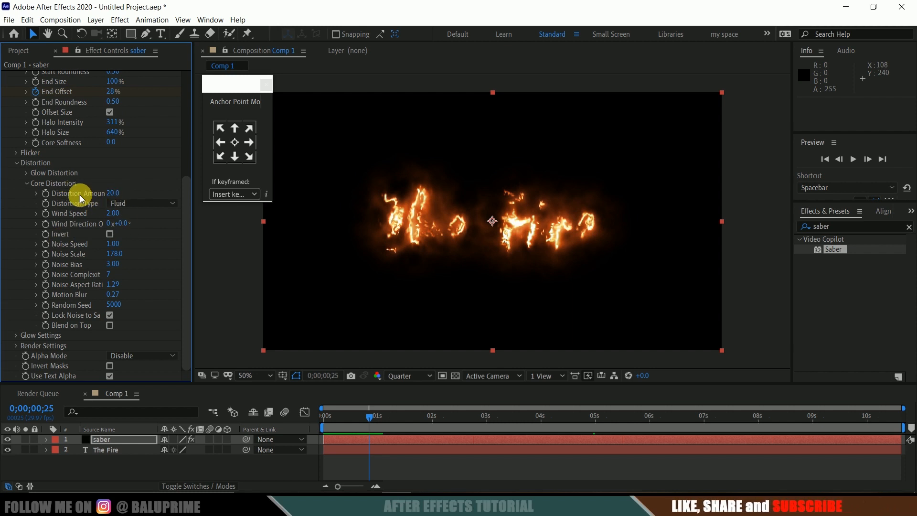
{"action": "mouse_move", "coordinate": [124, 181]}
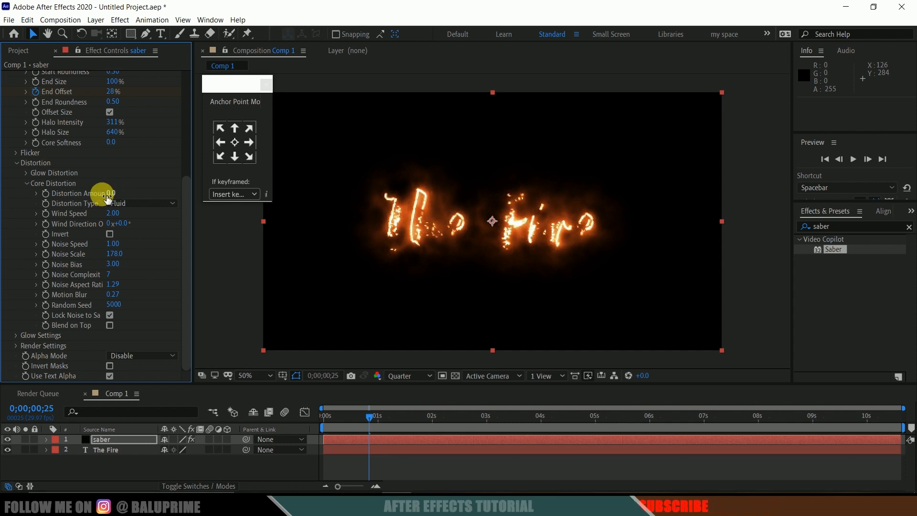
{"action": "mouse_move", "coordinate": [140, 183]}
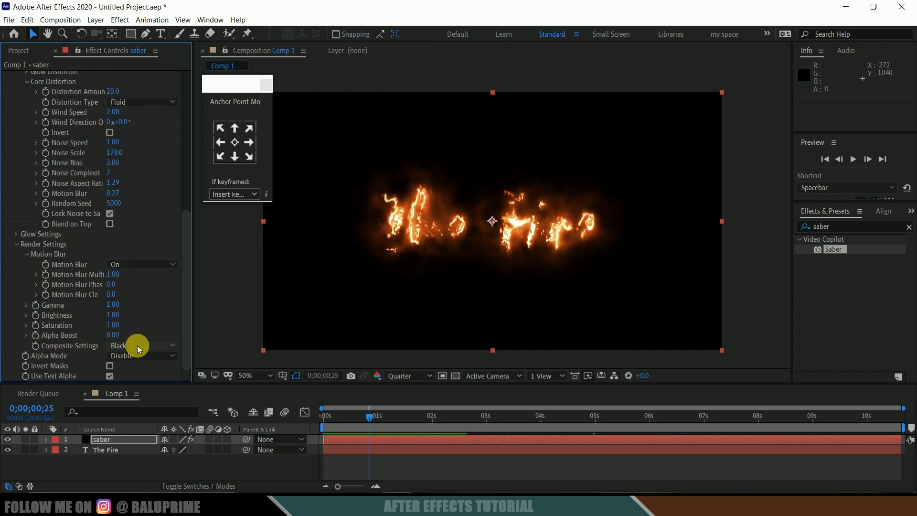
Set Composite Settings to Transparent and show the transparency grid behind the fire
{"action": "left_click", "coordinate": [140, 344]}
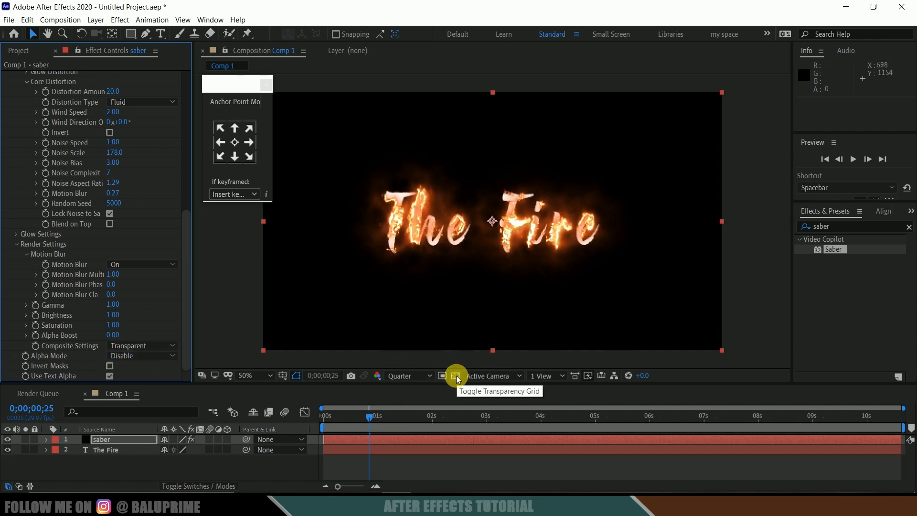
{"action": "left_click", "coordinate": [456, 375]}
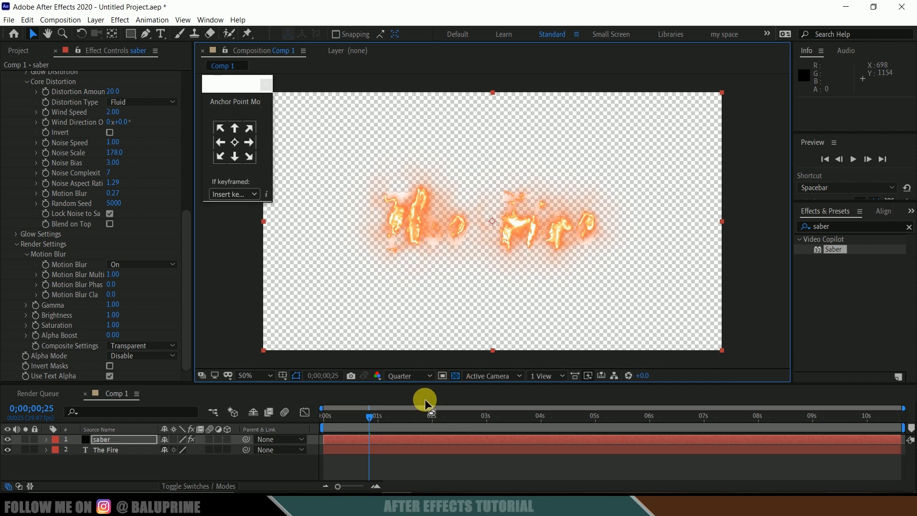